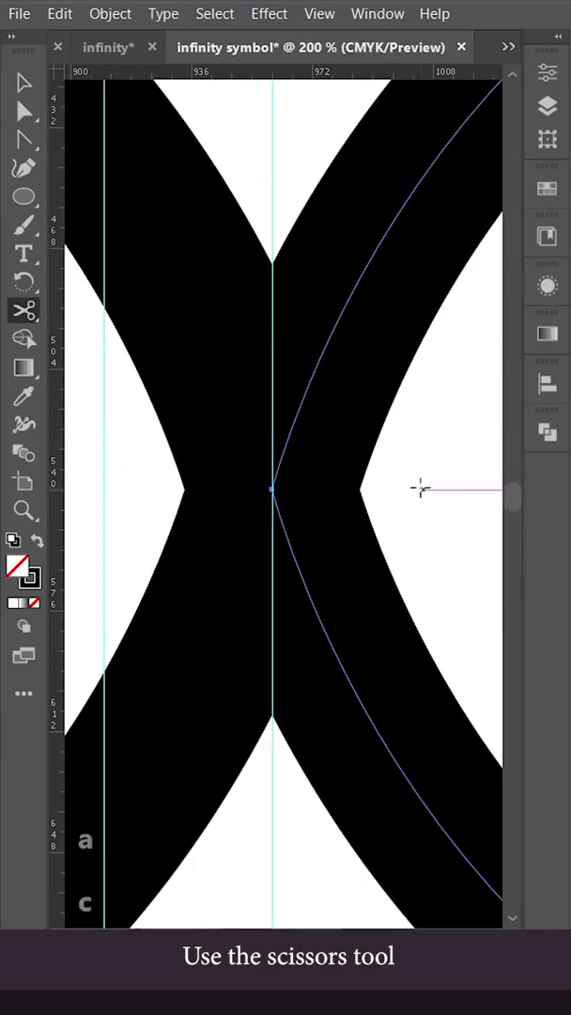
- Cut the black crossing bands apart at their meeting point with the Scissors tool
left_click_drag(272, 489, 356, 648)
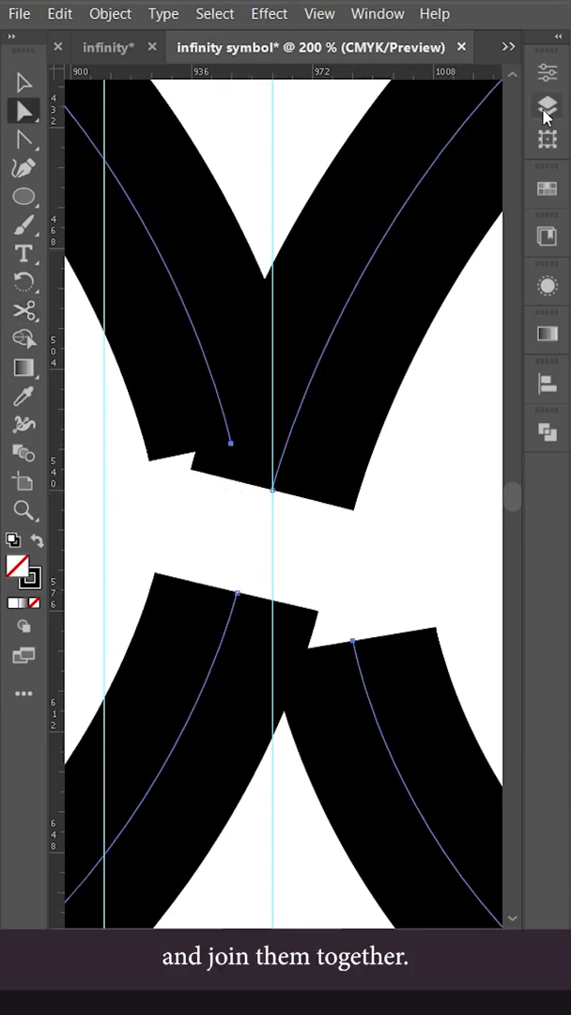
left_click_drag(229, 443, 272, 504)
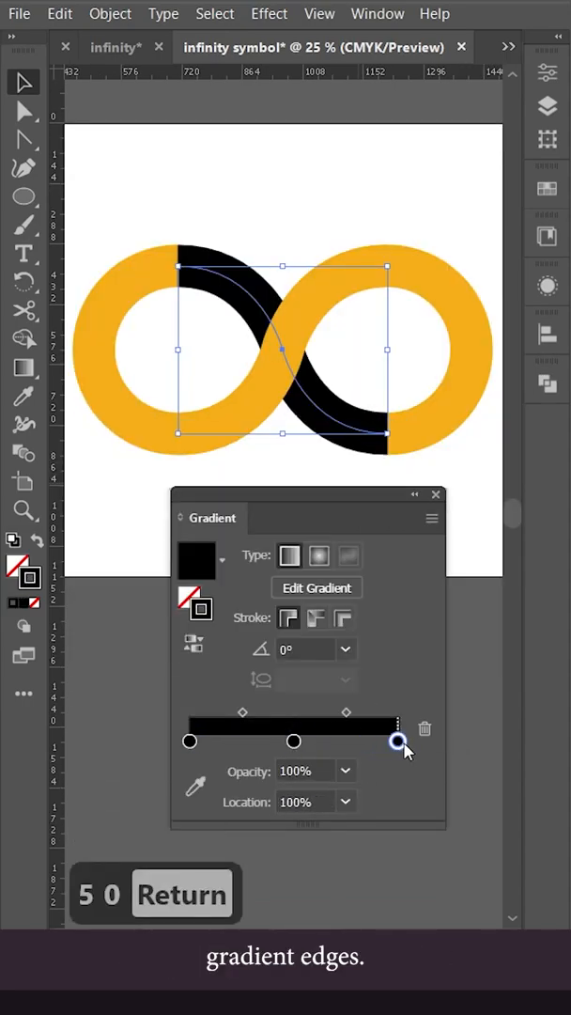
- Set the gradient's end stop opacity to 0% so the black band fades to transparent
type("0")
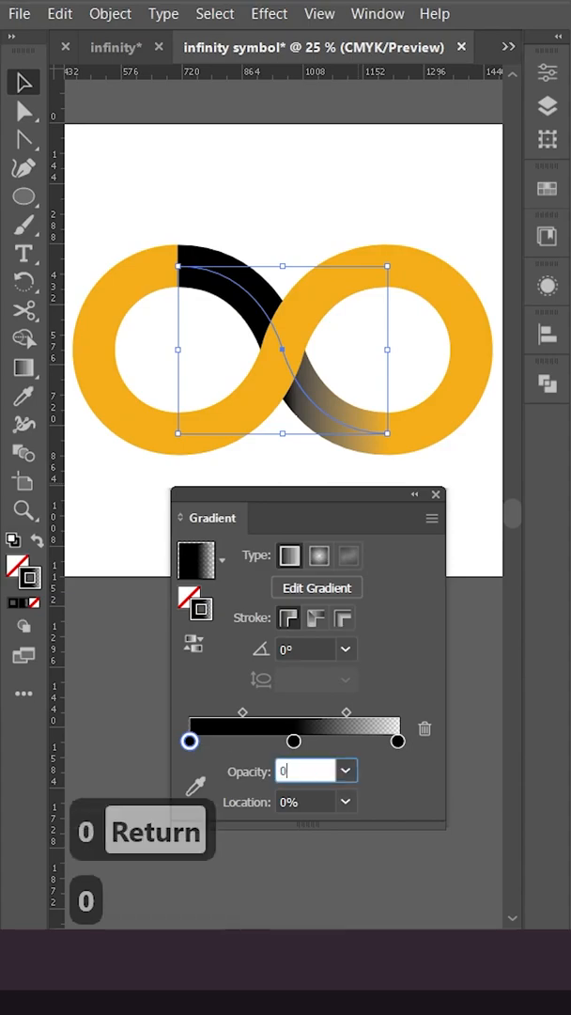